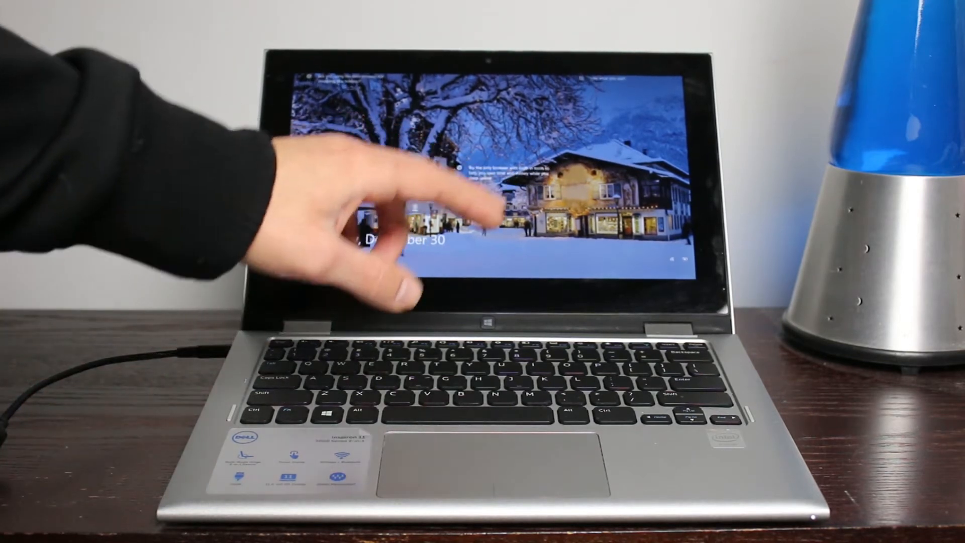
Dismiss the Windows 10 lock screen to reach the sign-in screen.
{"action": "left_click", "coordinate": [486, 215]}
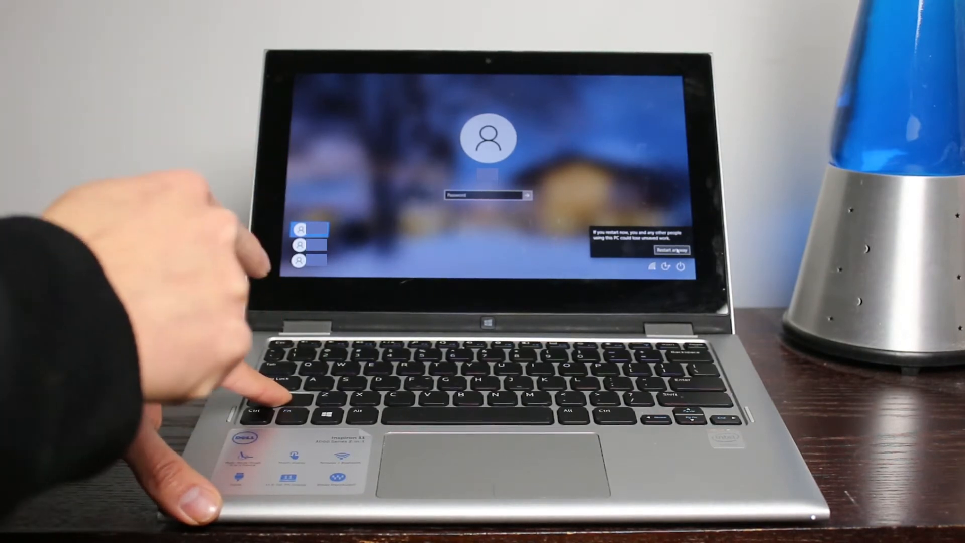
Confirm Restart anyway despite other signed-in users, rebooting into the recovery environment.
{"action": "left_click", "coordinate": [672, 250]}
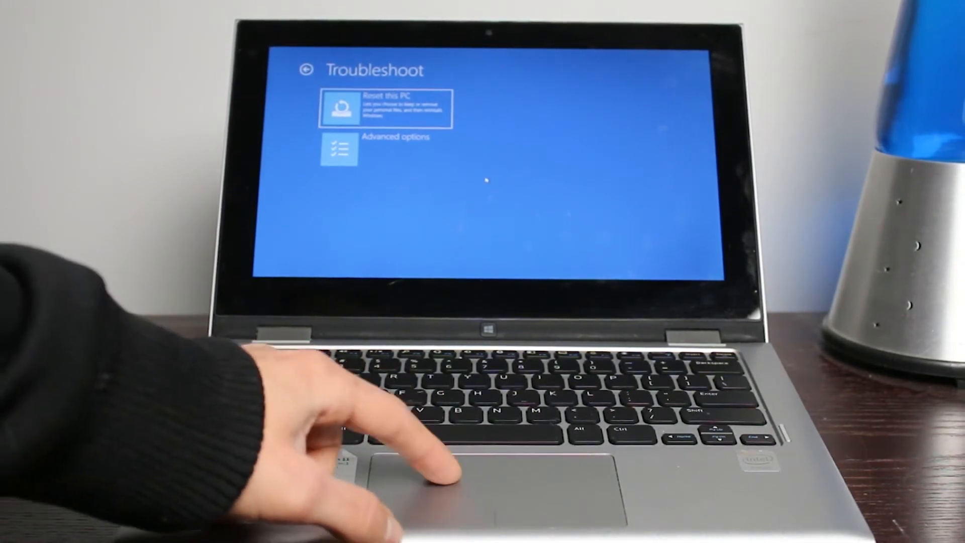
Go from Troubleshoot to the Advanced options list of recovery tools.
{"action": "left_click", "coordinate": [339, 149]}
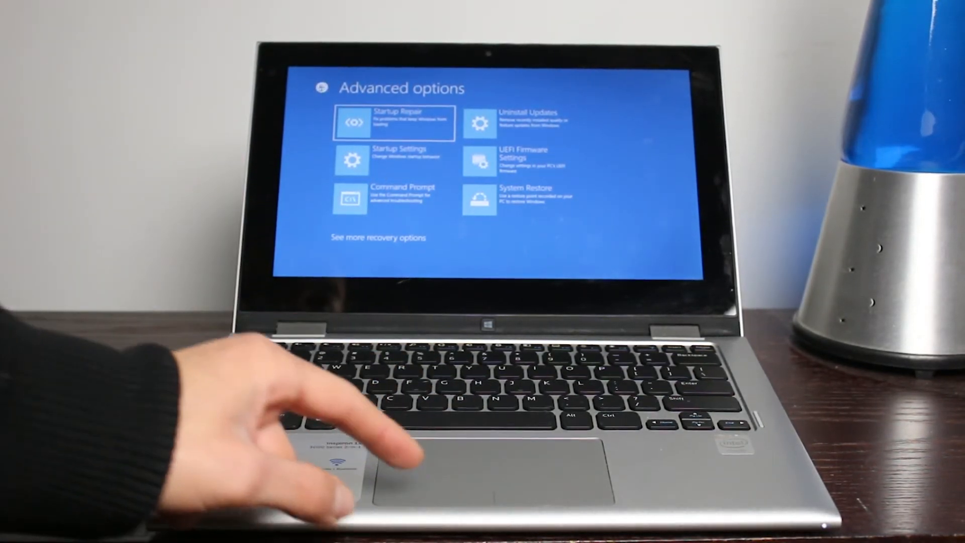
Start Reset this PC and choose Remove everything instead of keeping files.
{"action": "left_click", "coordinate": [316, 88]}
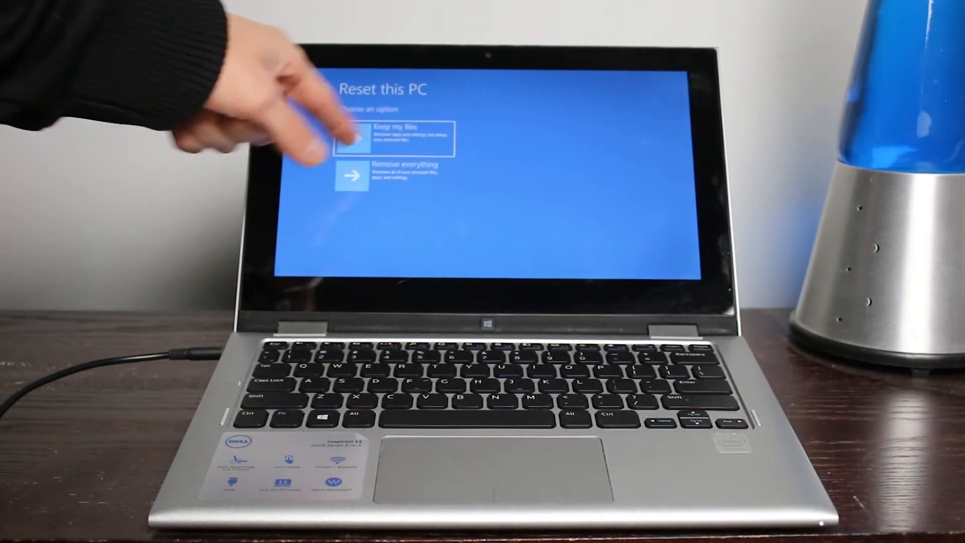
{"action": "left_click", "coordinate": [353, 138]}
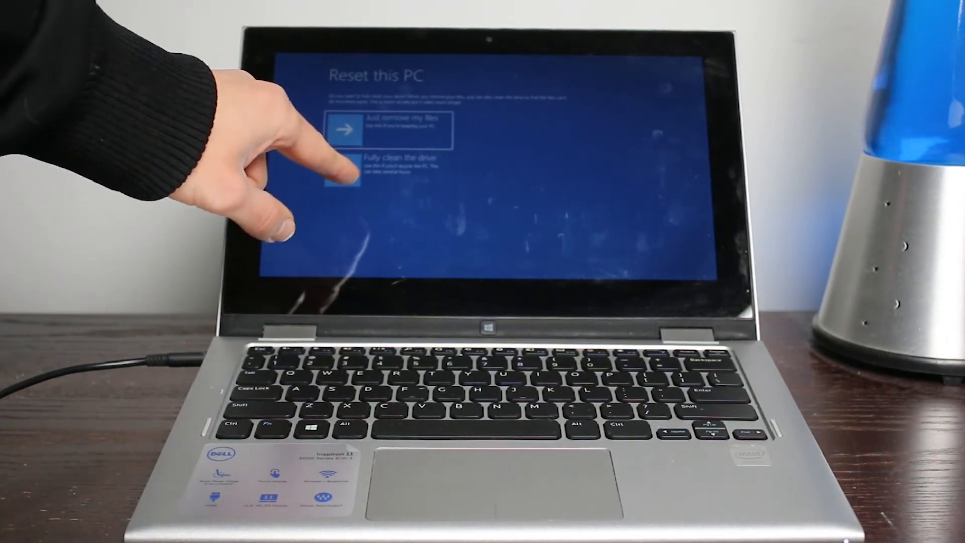
Choose Fully clean the drive, reaching the final reset confirmation.
{"action": "left_click", "coordinate": [345, 169]}
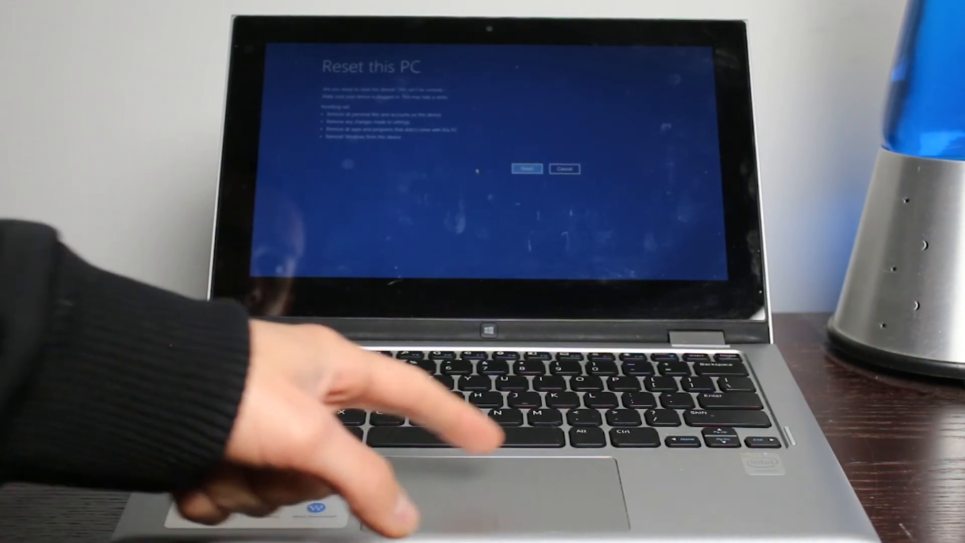
Confirm Reset to begin wiping, rebooting the laptop to the Dell TPM-clear prompt.
{"action": "left_click", "coordinate": [524, 168]}
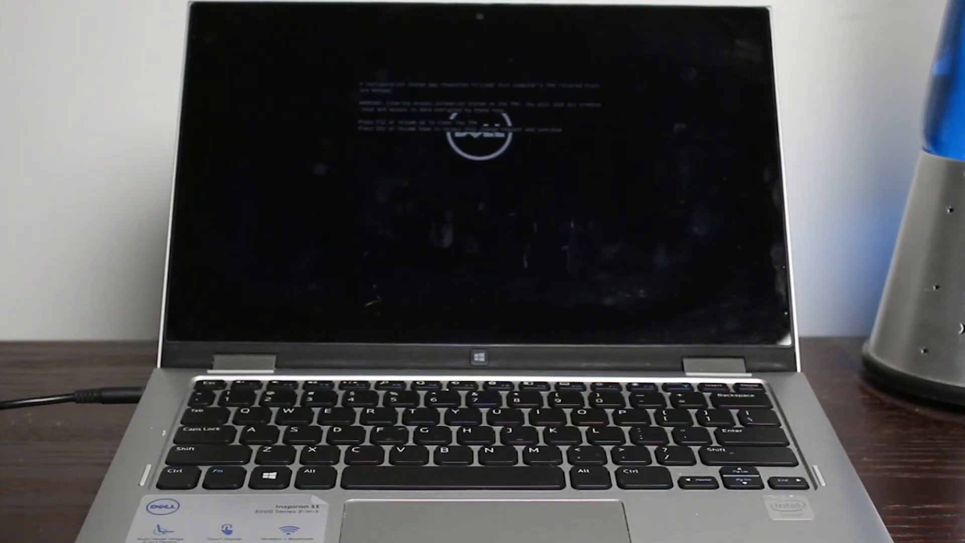